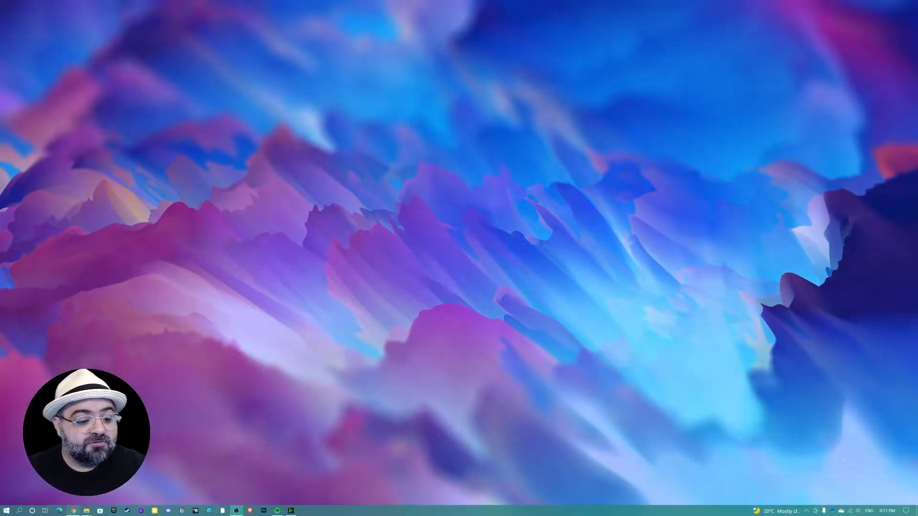
# - Search the web for foobar2000 in Google Chrome
pyautogui.click(74, 511)
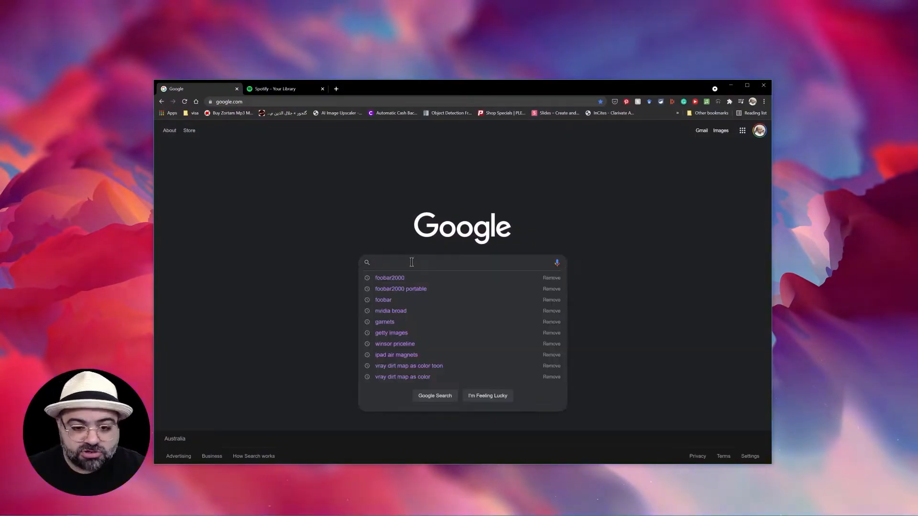
pyautogui.click(389, 277)
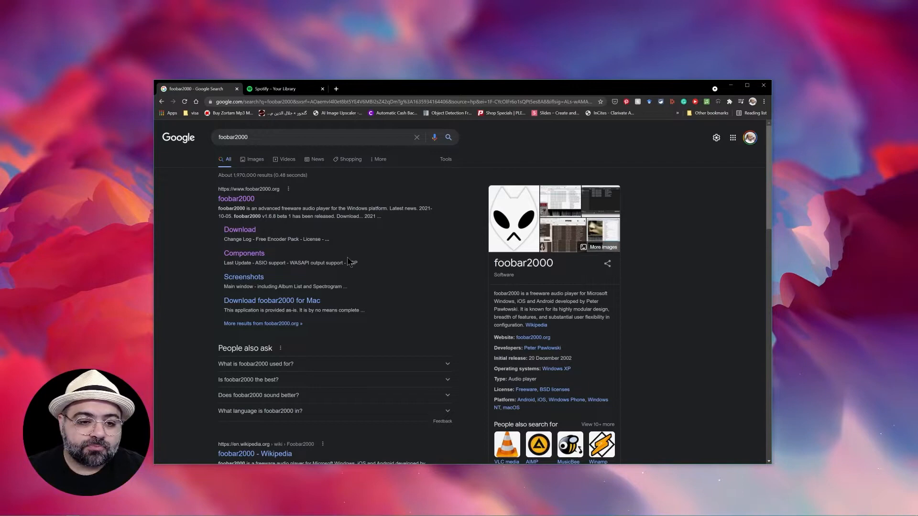
# - Download the latest stable foobar2000 installer from the official download page
pyautogui.click(239, 229)
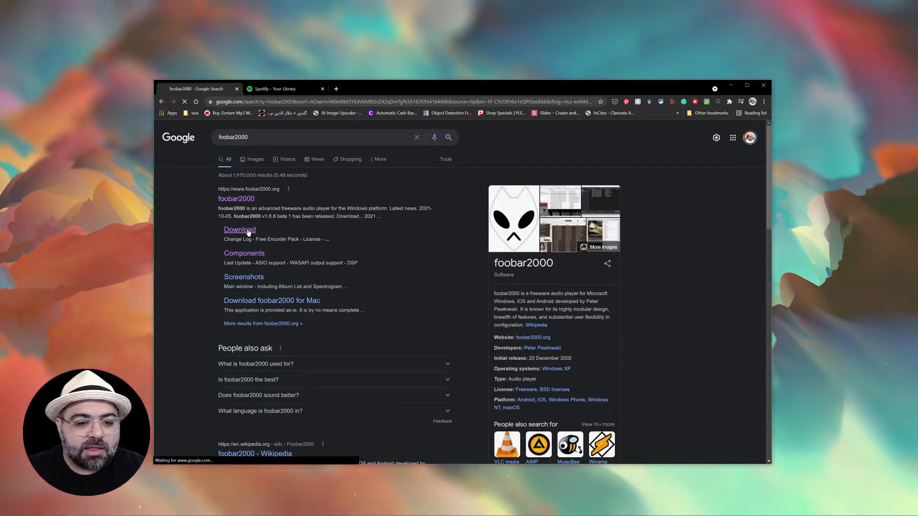
pyautogui.click(239, 229)
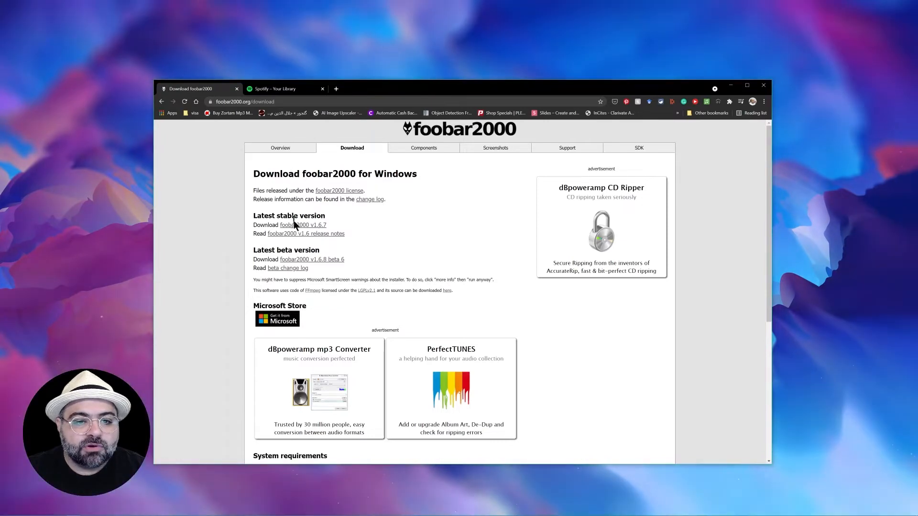
pyautogui.moveTo(303, 224)
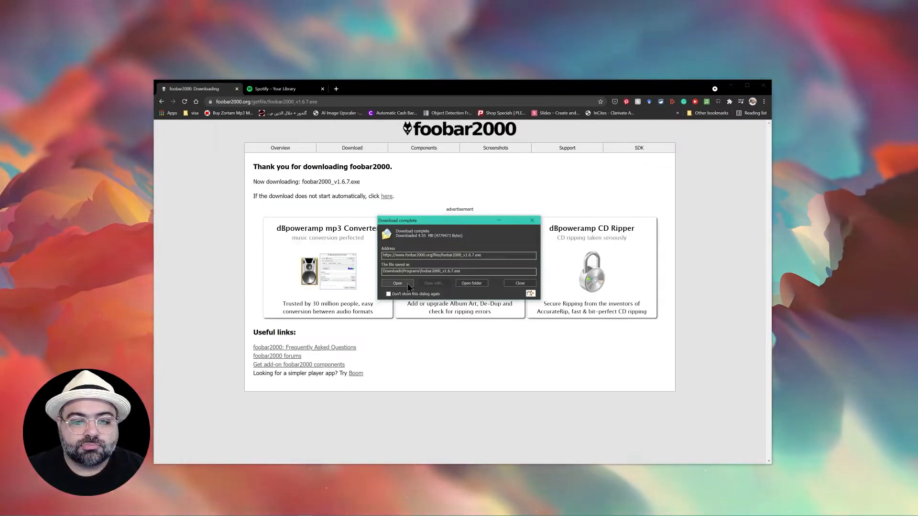
# - Run the installer as a Standard full installation and finish setup, launching foobar2000
pyautogui.click(518, 283)
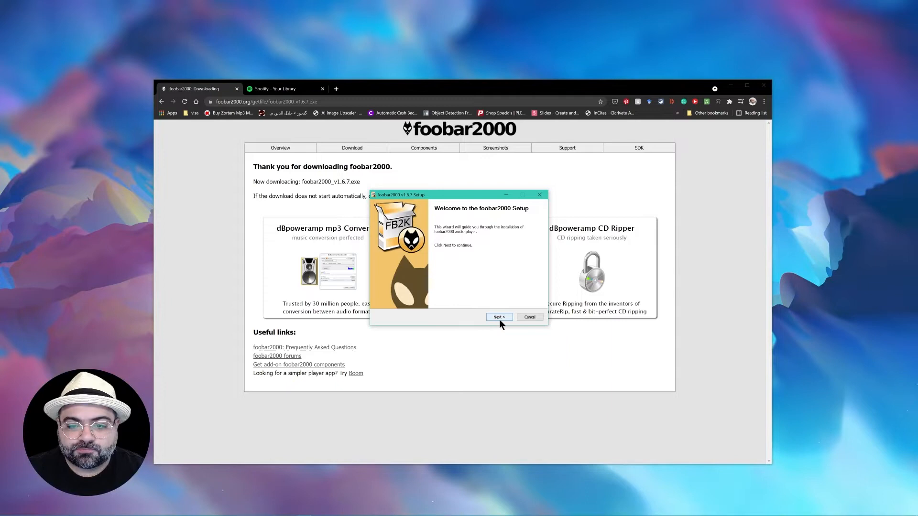
pyautogui.click(498, 316)
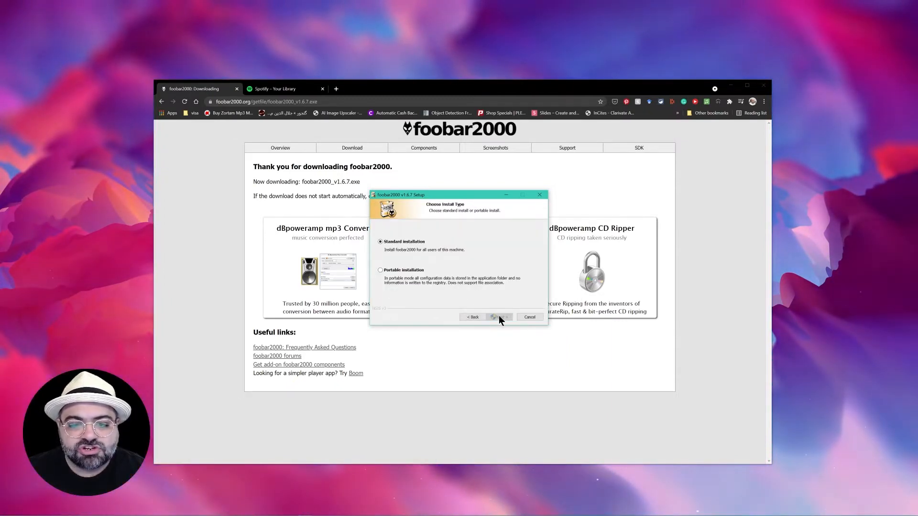
pyautogui.click(474, 316)
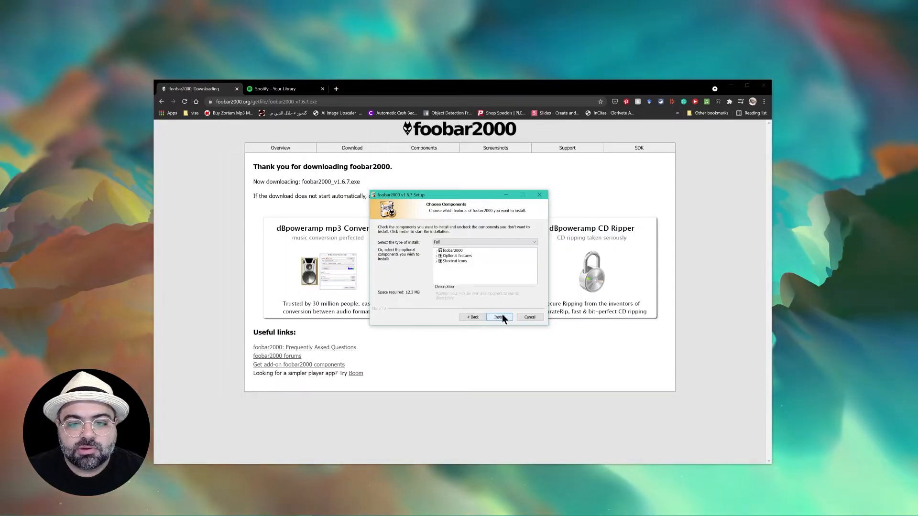
pyautogui.click(499, 316)
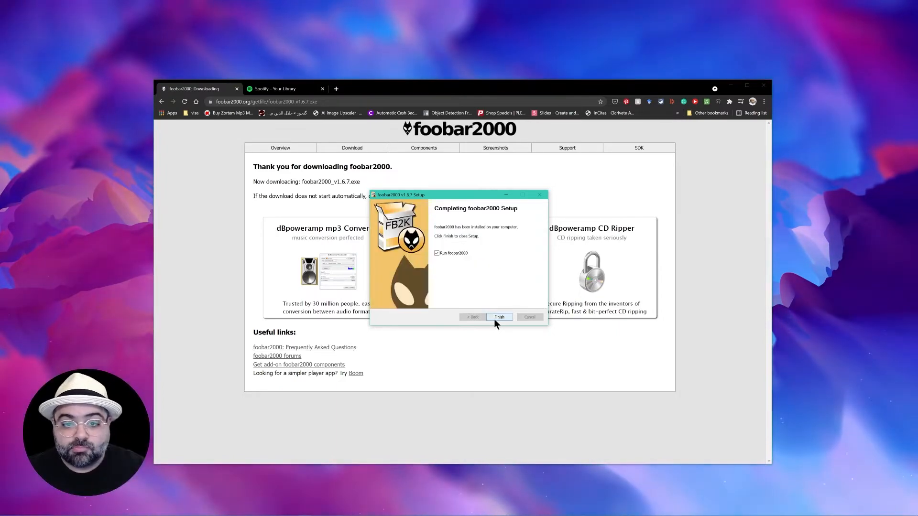
pyautogui.click(498, 317)
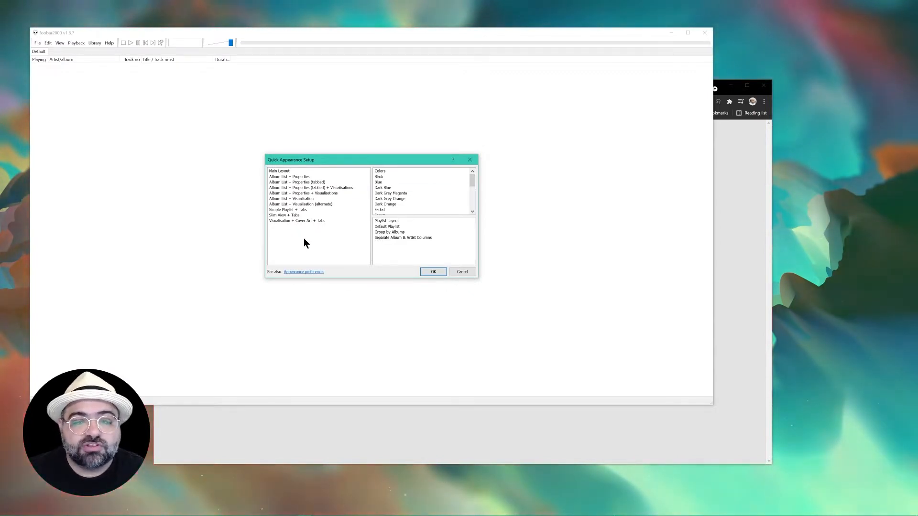
pyautogui.moveTo(380, 162)
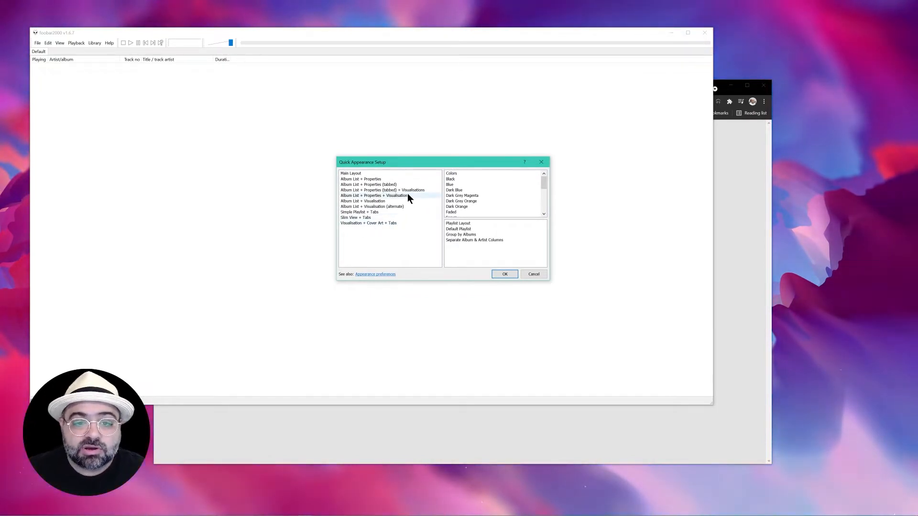
# - Preview the layouts and keep Album List + Properties + Visualisations (untabbed)
pyautogui.click(381, 189)
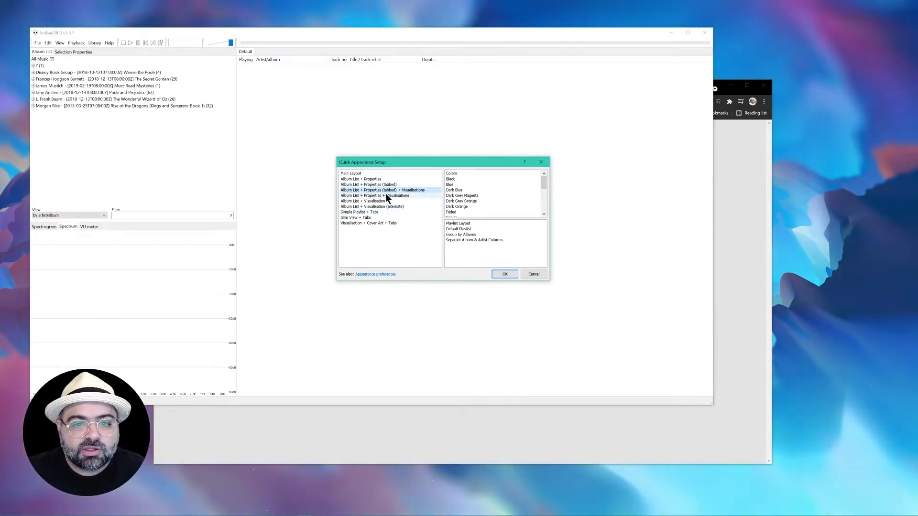
pyautogui.click(375, 195)
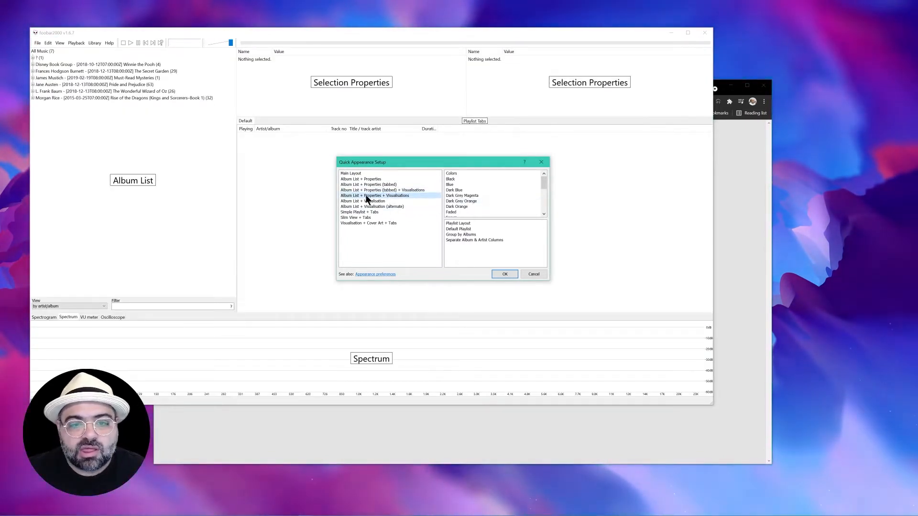
pyautogui.click(504, 274)
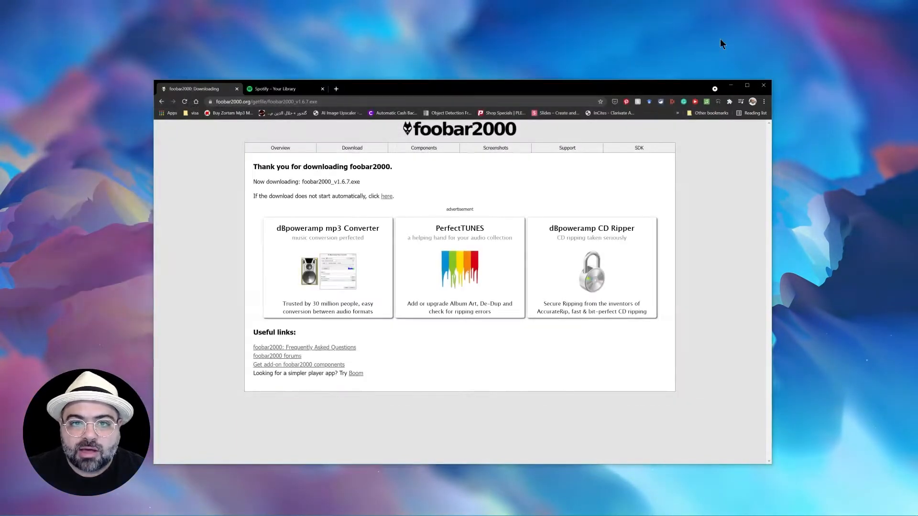
# - Find Text Tools in the foobar2000 components list
pyautogui.click(423, 147)
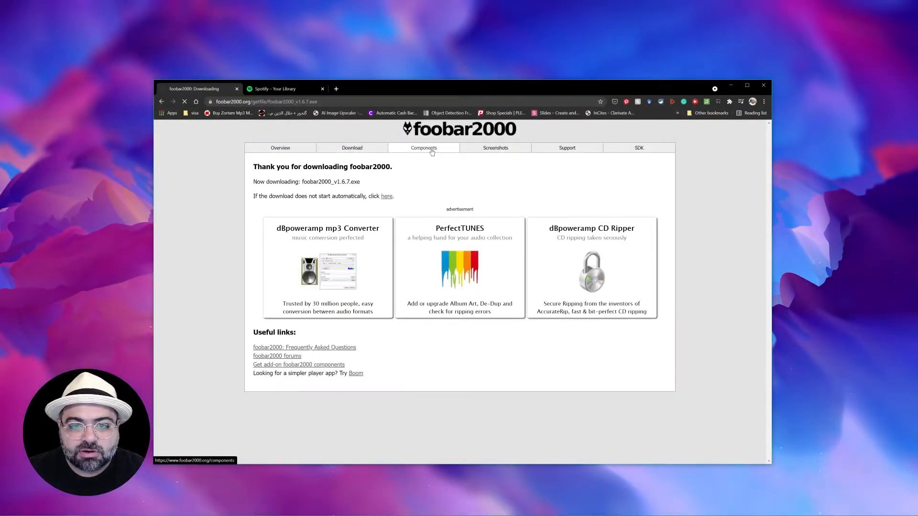
pyautogui.click(423, 147)
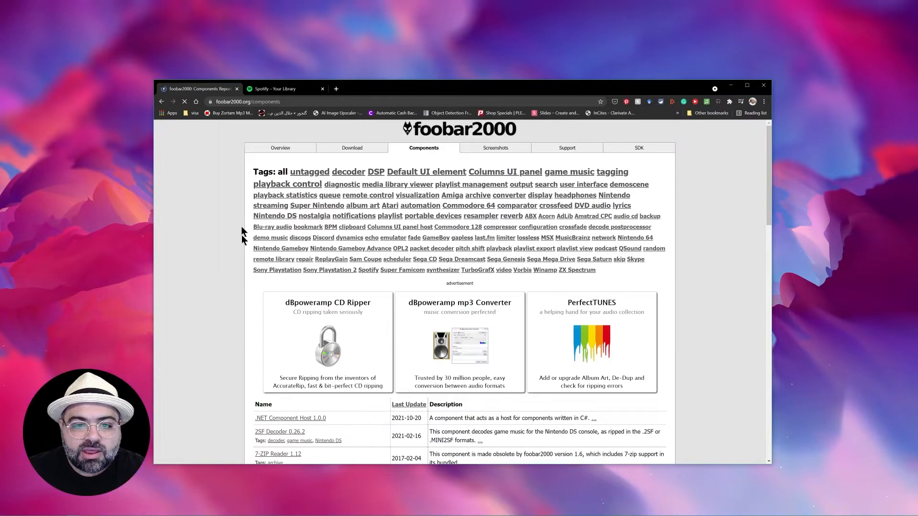
pyautogui.scroll(-3)
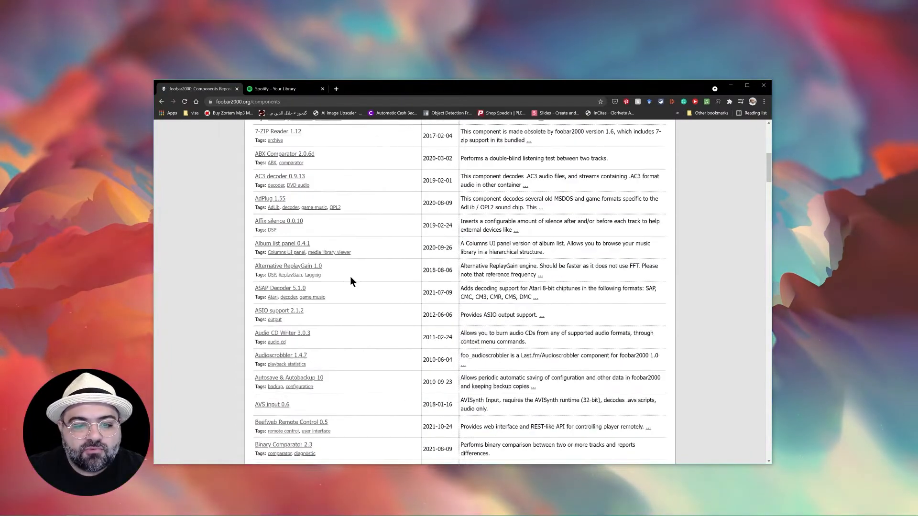
pyautogui.scroll(-3)
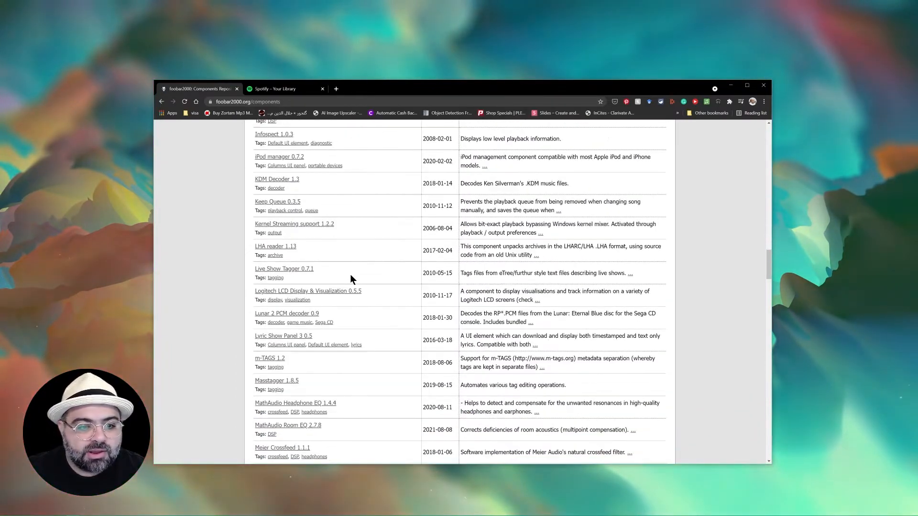
pyautogui.scroll(-3)
pyautogui.write('text')
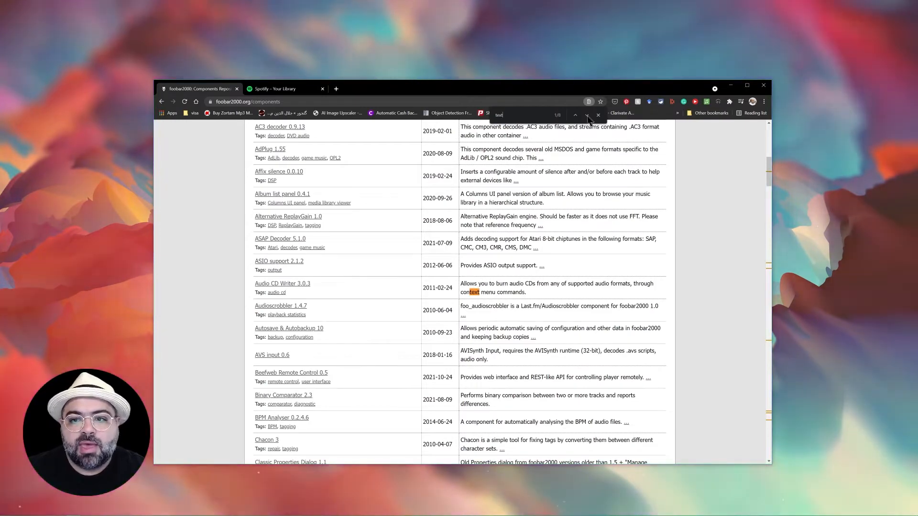
pyautogui.click(585, 114)
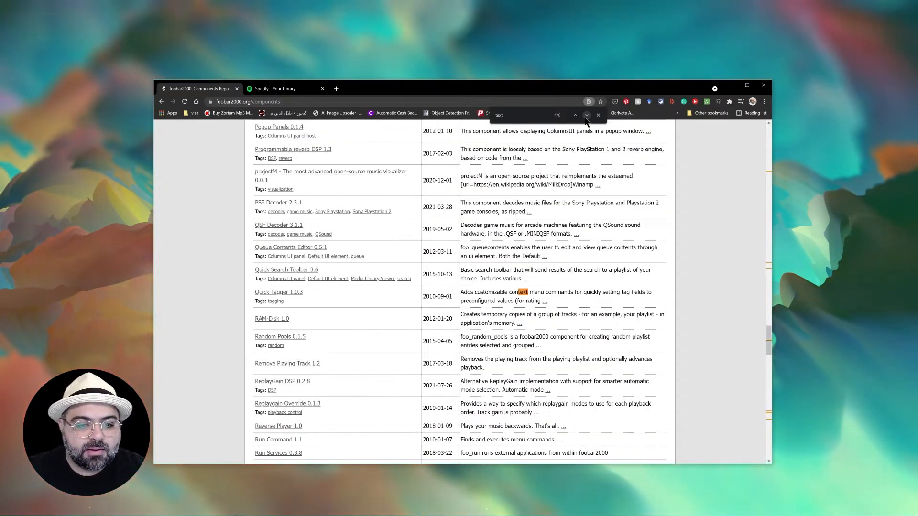
pyautogui.click(586, 114)
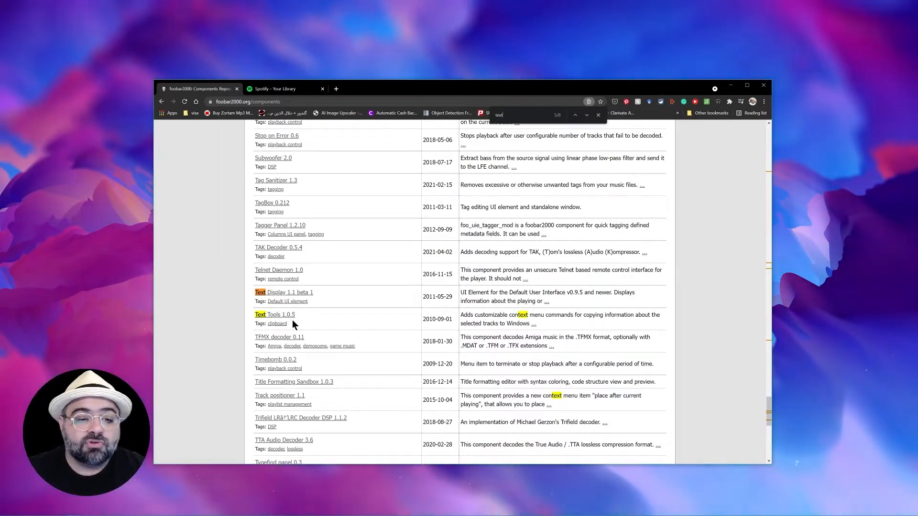
pyautogui.moveTo(304, 321)
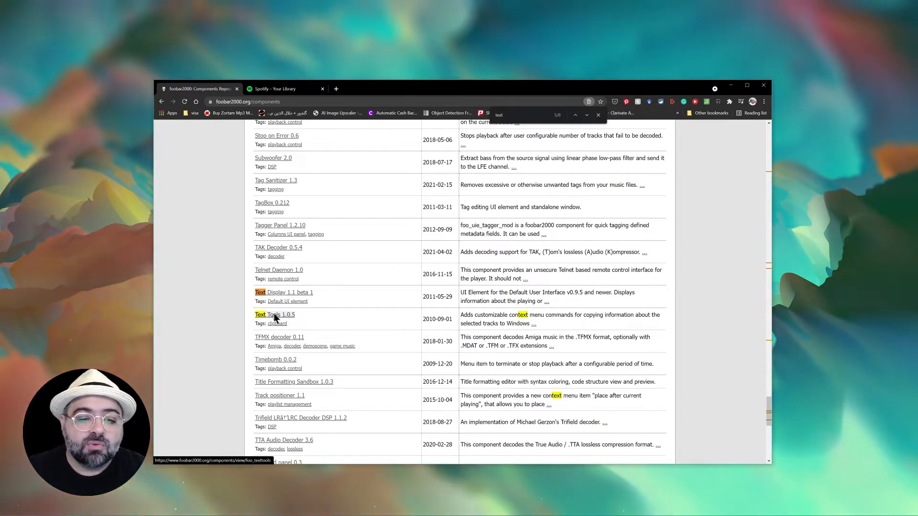
# - Download the Text Tools component archive from its component page
pyautogui.click(273, 315)
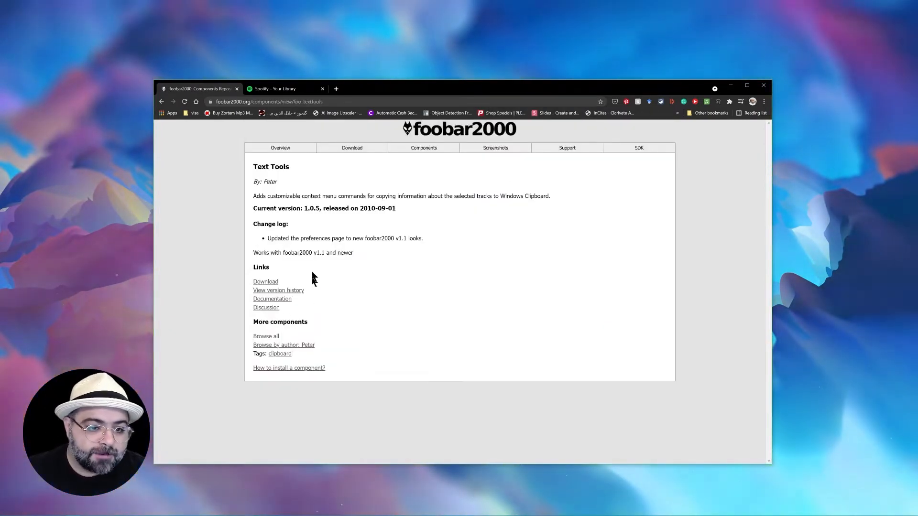
pyautogui.click(265, 281)
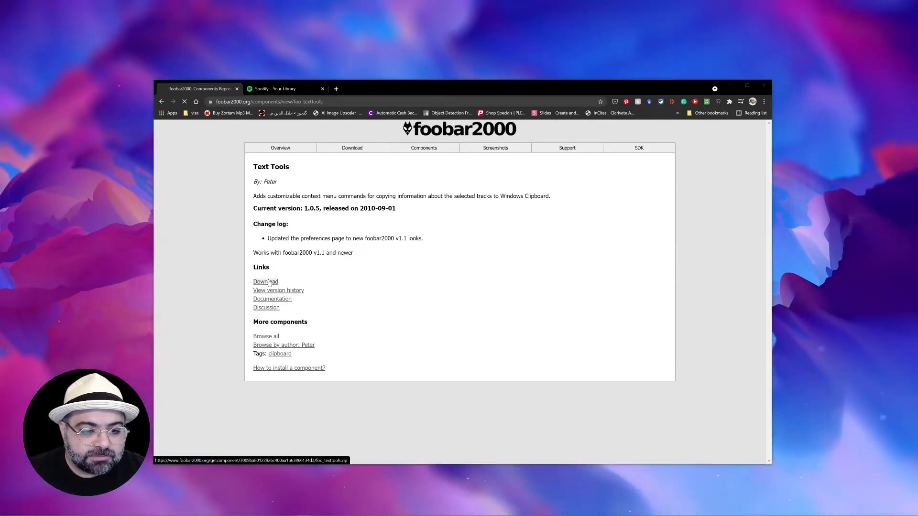
# - Copy foo_texttools.dll into C:\Program Files (x86)\foobar2000\components with administrator permission
pyautogui.click(265, 281)
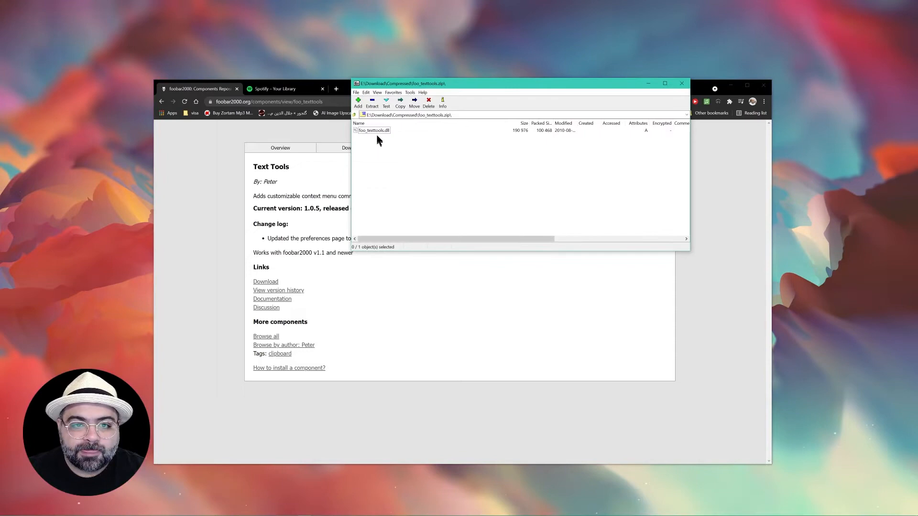
pyautogui.click(372, 130)
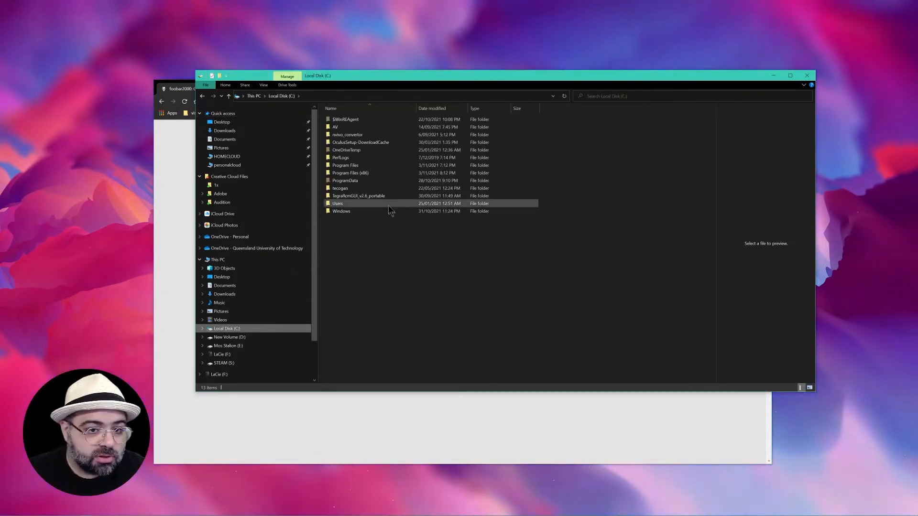
pyautogui.doubleClick(349, 173)
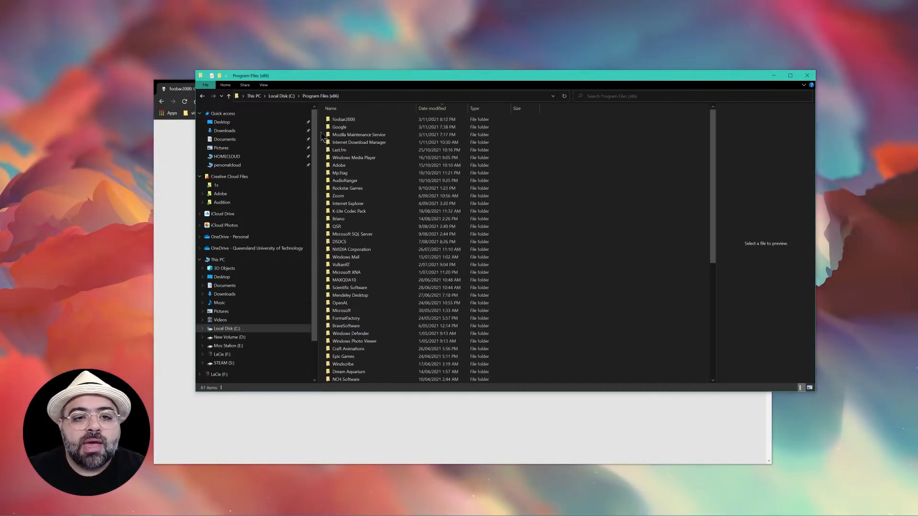
pyautogui.doubleClick(343, 119)
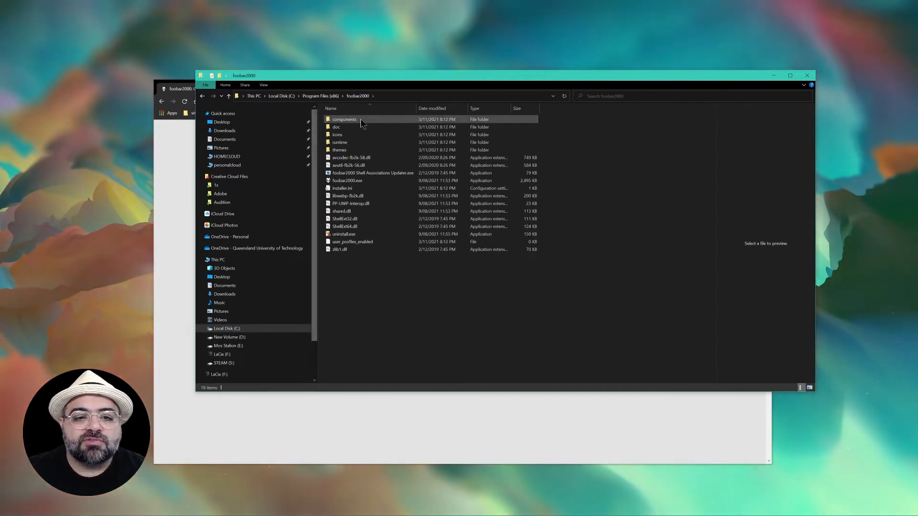
pyautogui.doubleClick(344, 119)
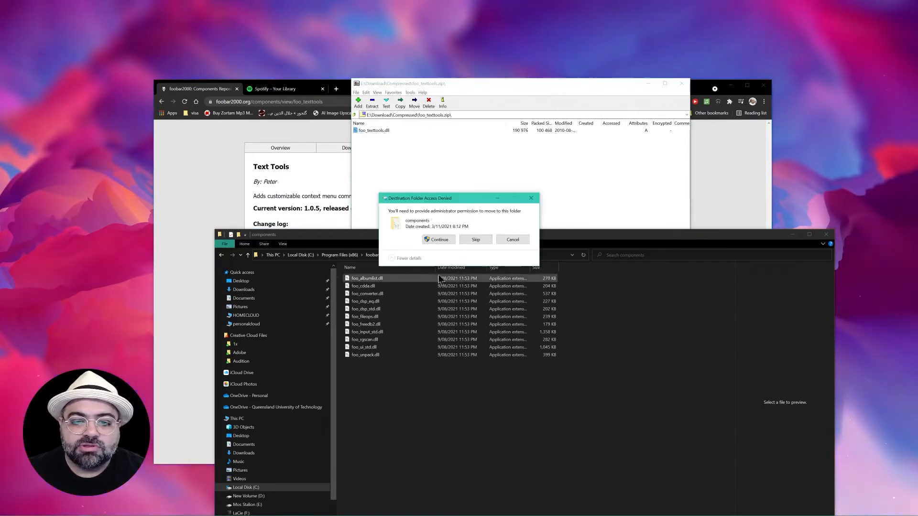
pyautogui.click(437, 239)
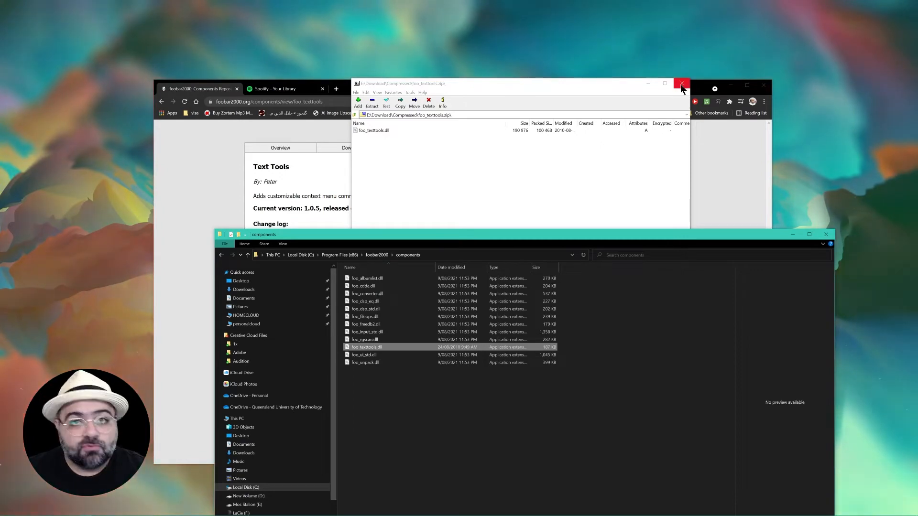
pyautogui.click(681, 83)
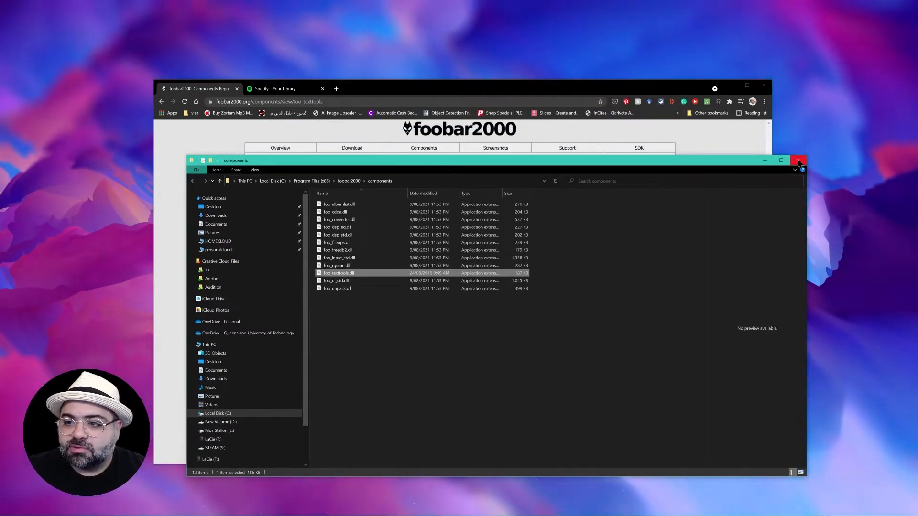
# - Launch foobar2000 and select all 19 tracks of the playlist with Ctrl+A
pyautogui.click(798, 160)
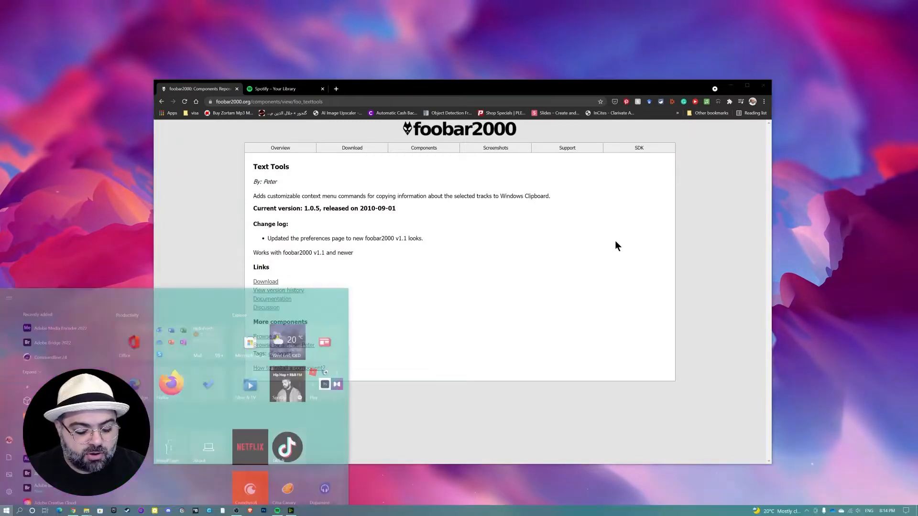
pyautogui.write('foo')
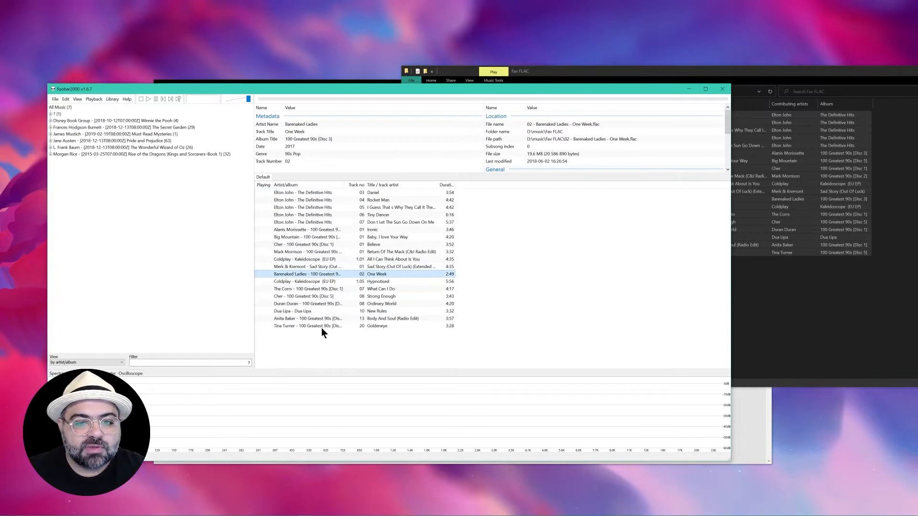
pyautogui.click(307, 311)
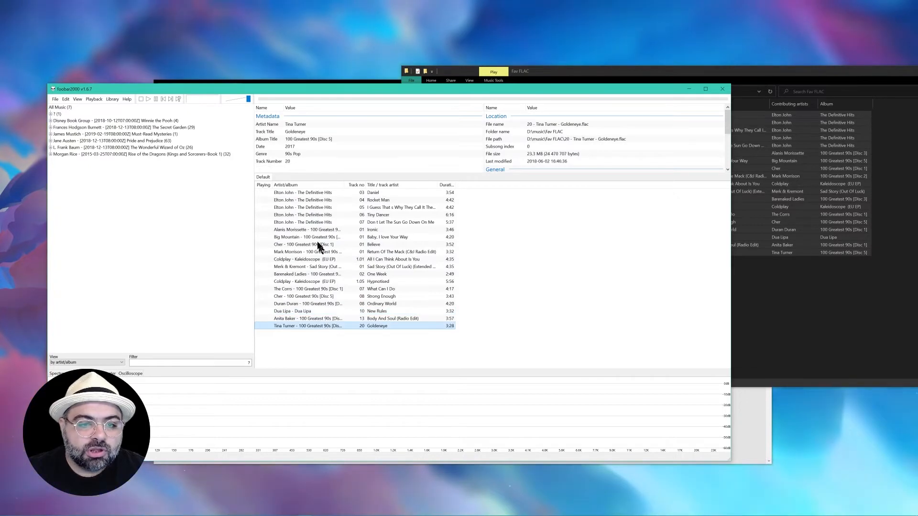
pyautogui.press('ctrl+a')
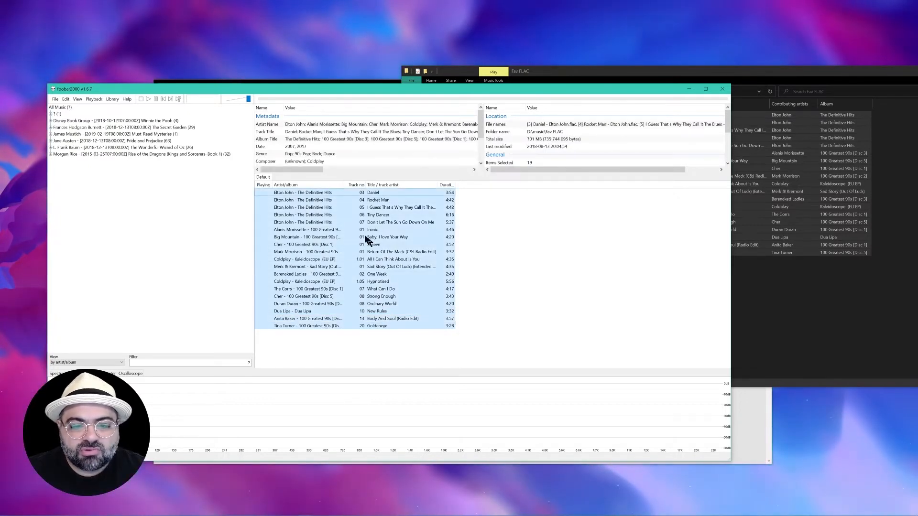
pyautogui.moveTo(399, 287)
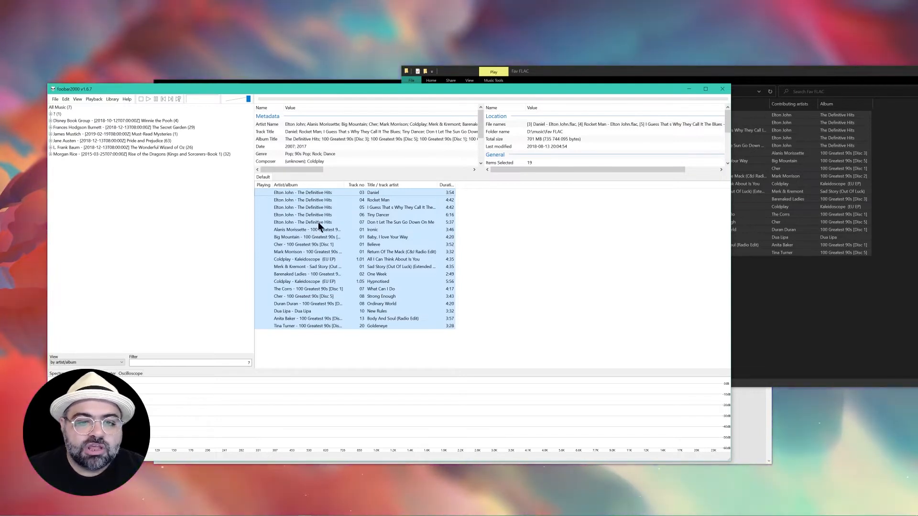
# - Bring up the actions menu for the selected tracks
pyautogui.rightClick(319, 223)
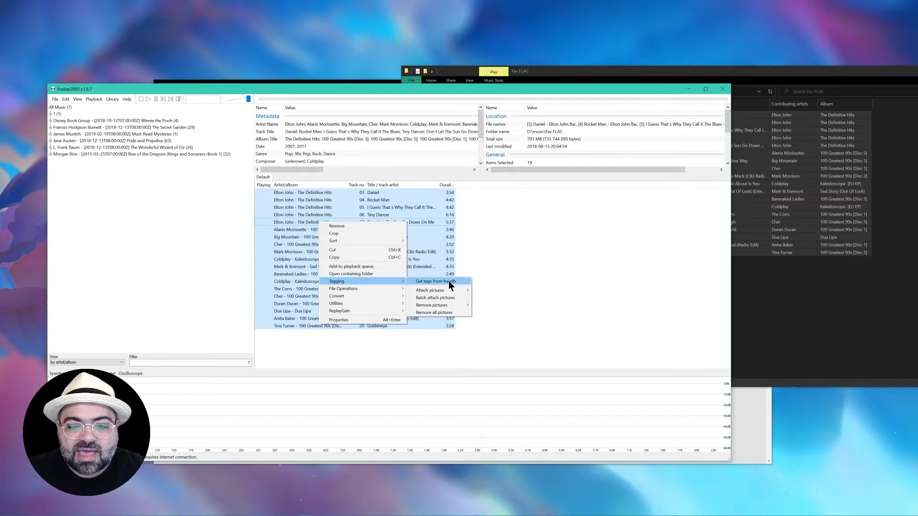
pyautogui.click(436, 281)
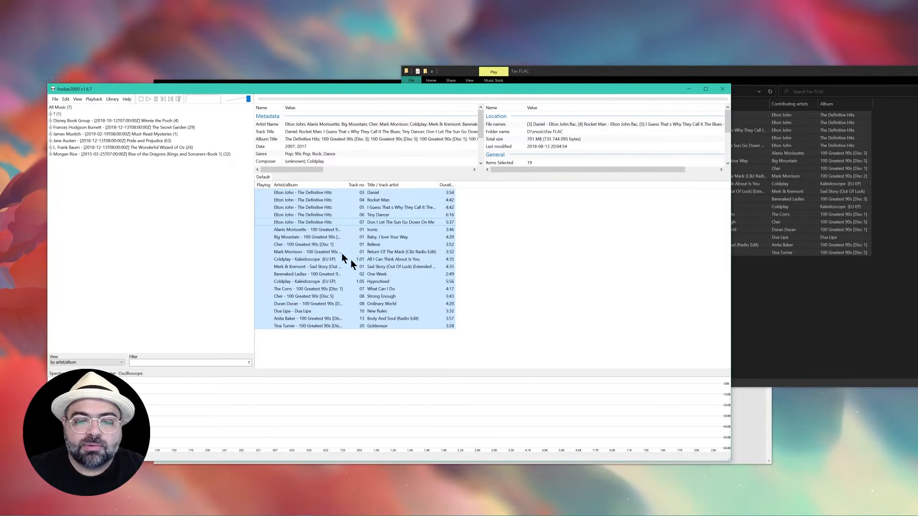
pyautogui.moveTo(346, 253)
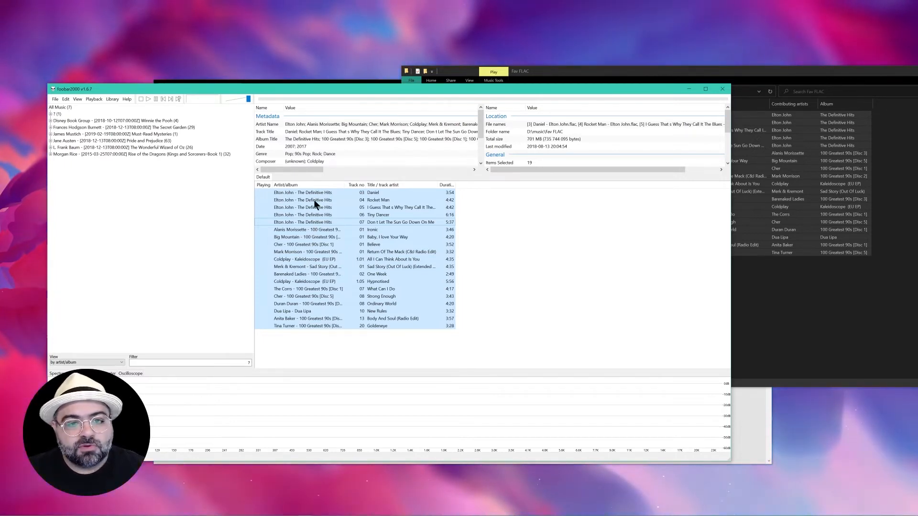
# - Copy the tracks as '%artist% - %title%' lines via Text Tools Advanced
pyautogui.rightClick(314, 202)
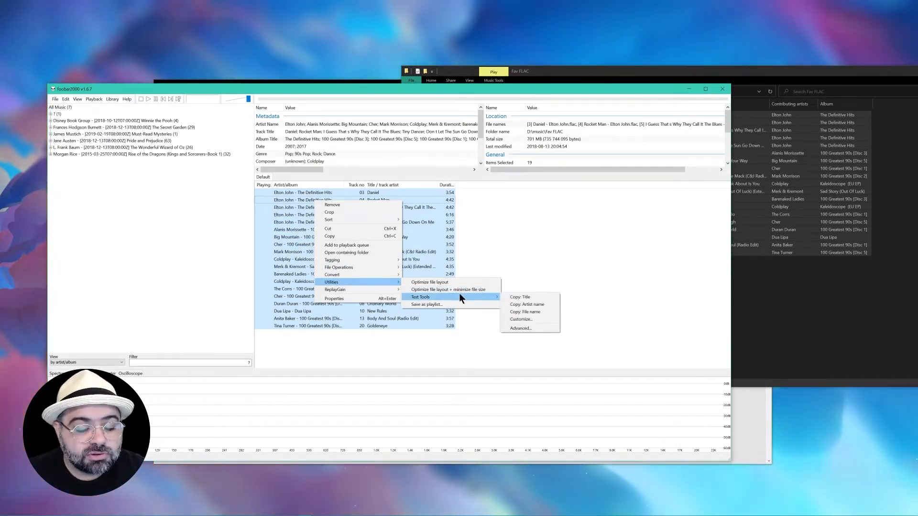
pyautogui.moveTo(520, 297)
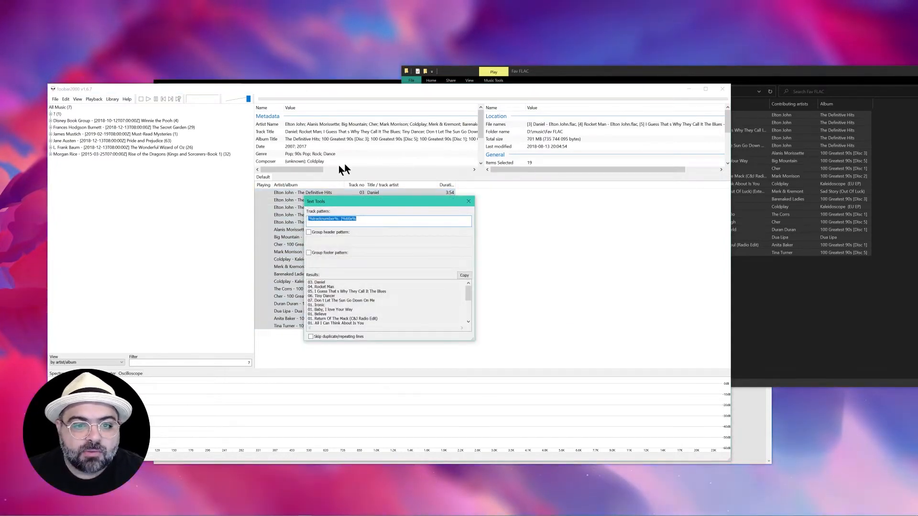
pyautogui.moveTo(314, 201); pyautogui.dragTo(387, 193)
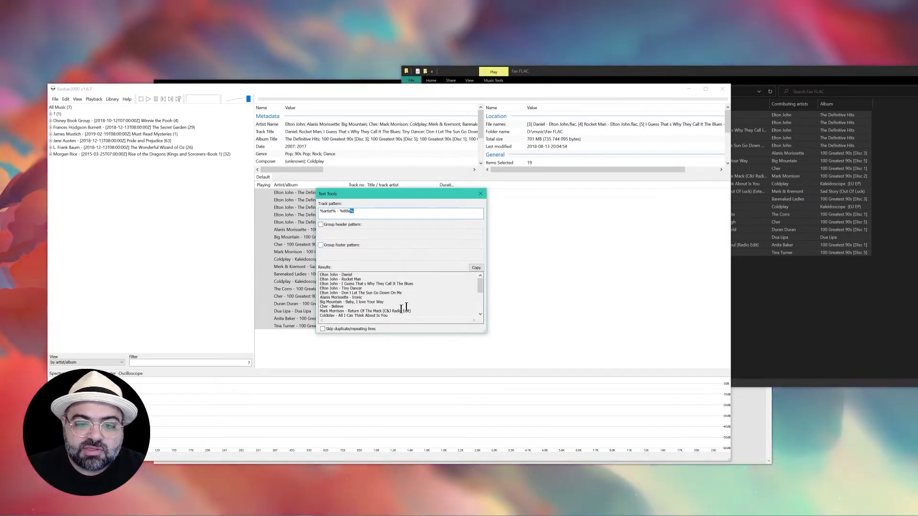
pyautogui.scroll(-3)
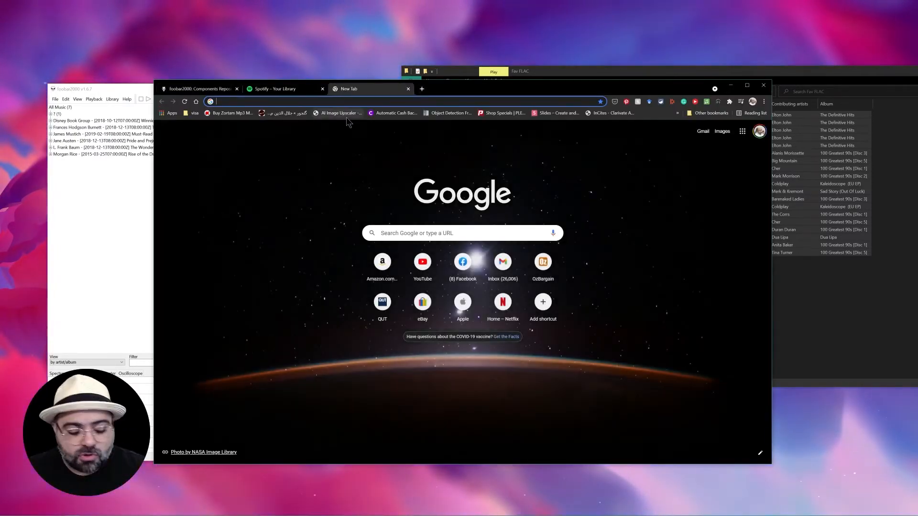
# - Go to tunemymusic.com and start the transfer wizard at the Select the Source step
pyautogui.write('tunemymusic.com')
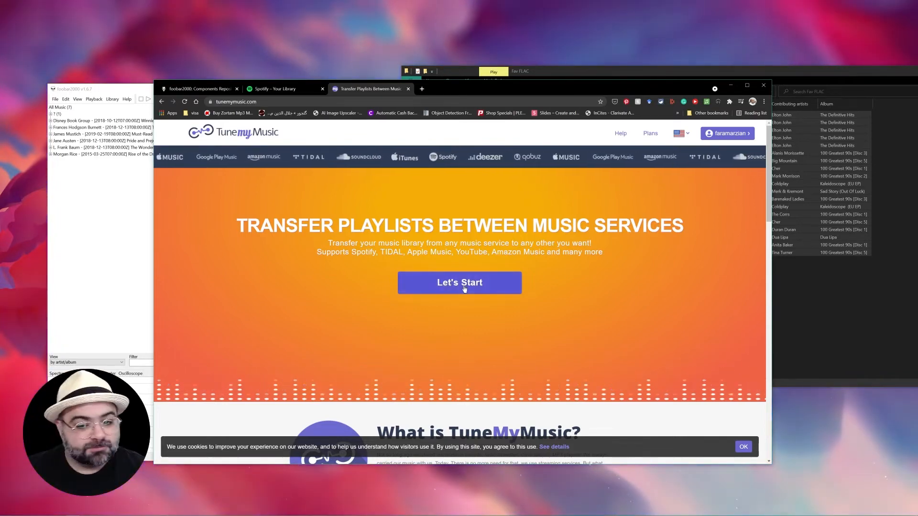
pyautogui.click(459, 281)
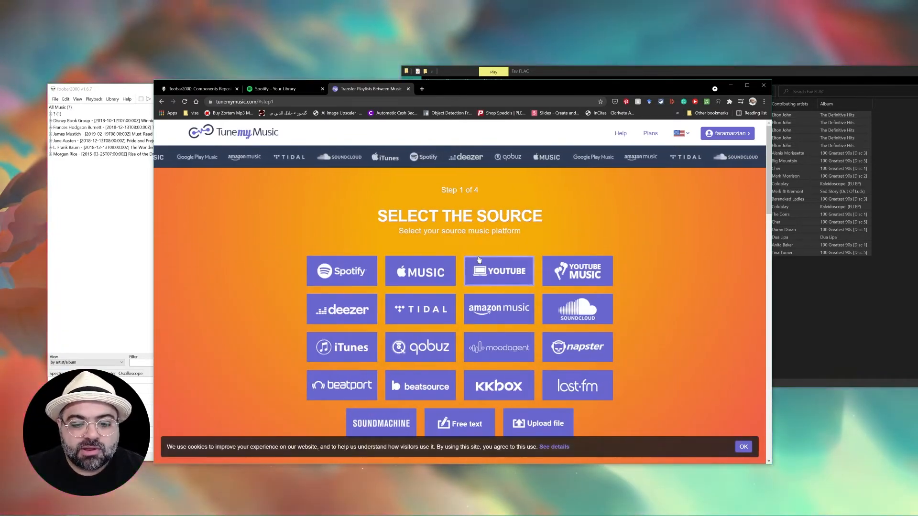
pyautogui.scroll(-3)
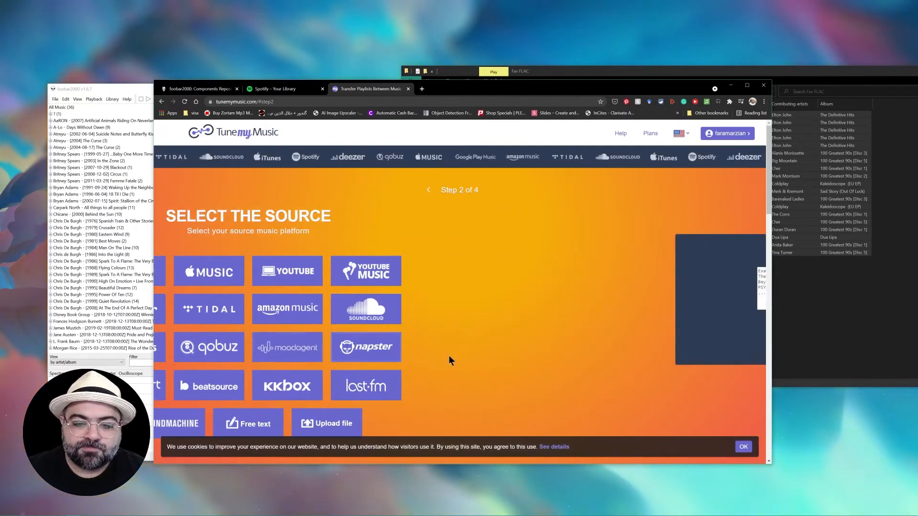
# - Paste the artist–title list as free text and convert it into 19 matched, selected tracks
pyautogui.click(247, 424)
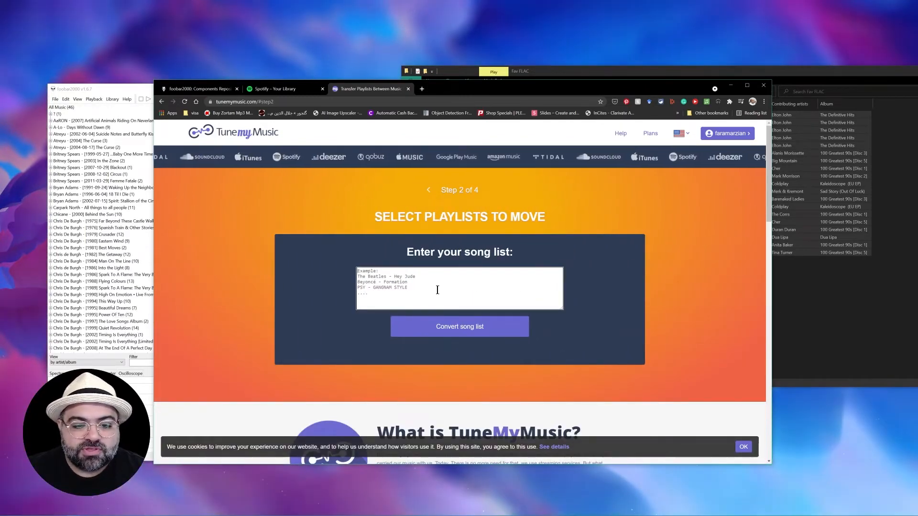
pyautogui.write('dsfa')
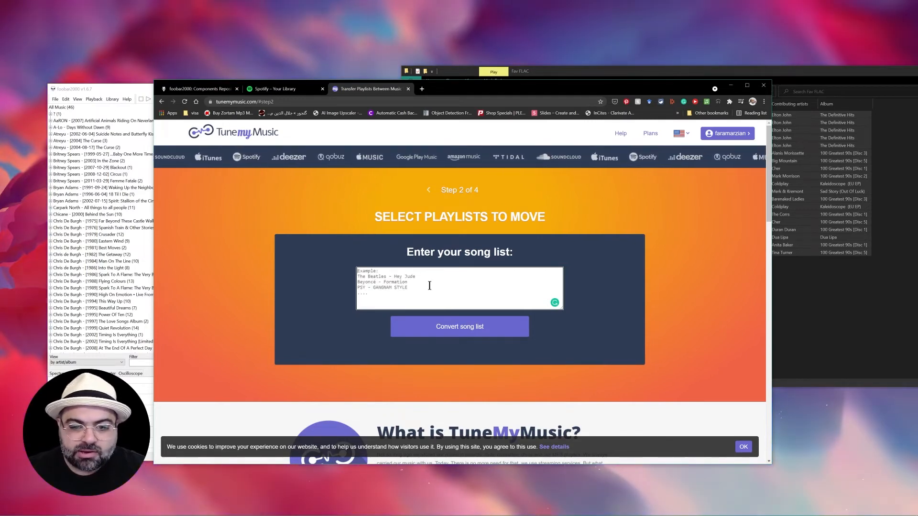
pyautogui.write('Coldplay - Hypnotised')
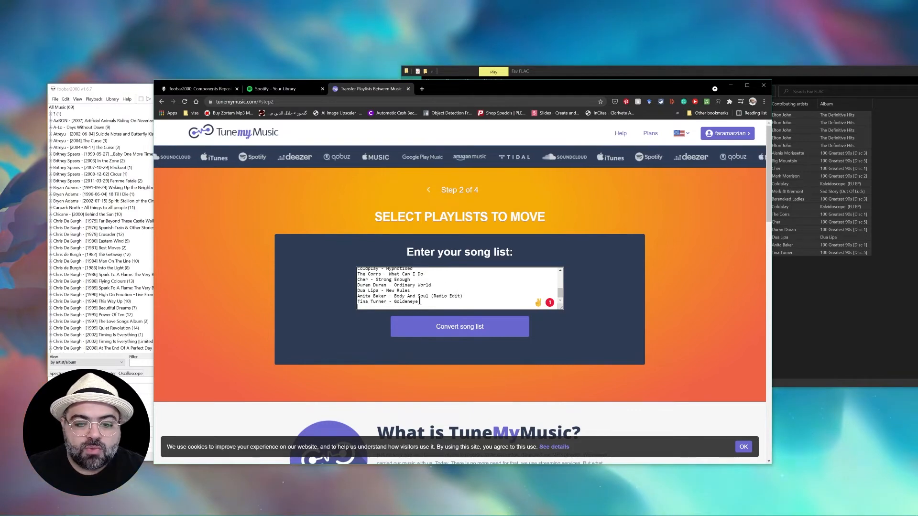
pyautogui.press('alt+tab')
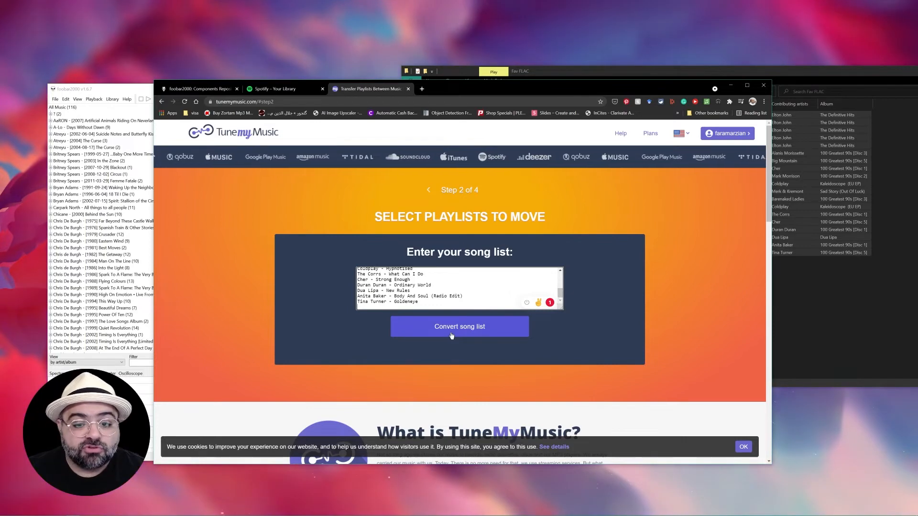
pyautogui.click(459, 327)
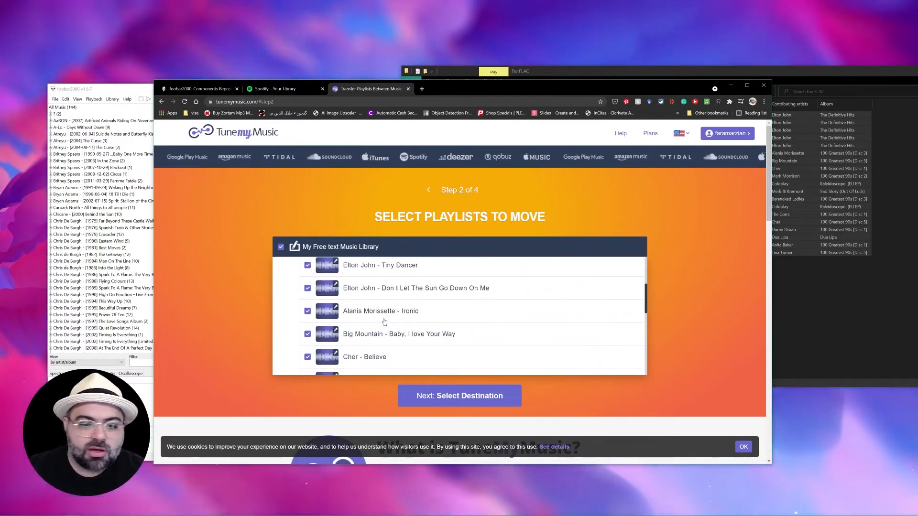
pyautogui.scroll(-3)
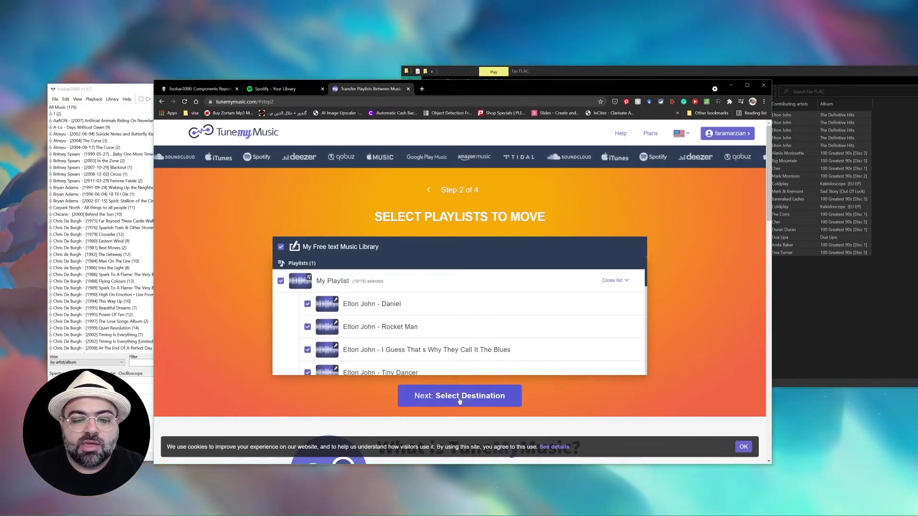
# - Choose Spotify as destination, transfer all 19 tracks, then switch to the Spotify library
pyautogui.click(459, 395)
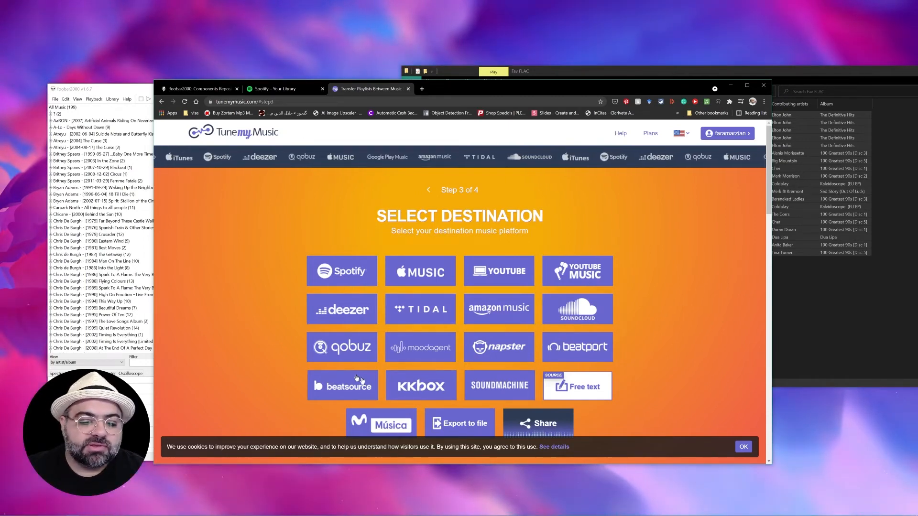
pyautogui.scroll(-3)
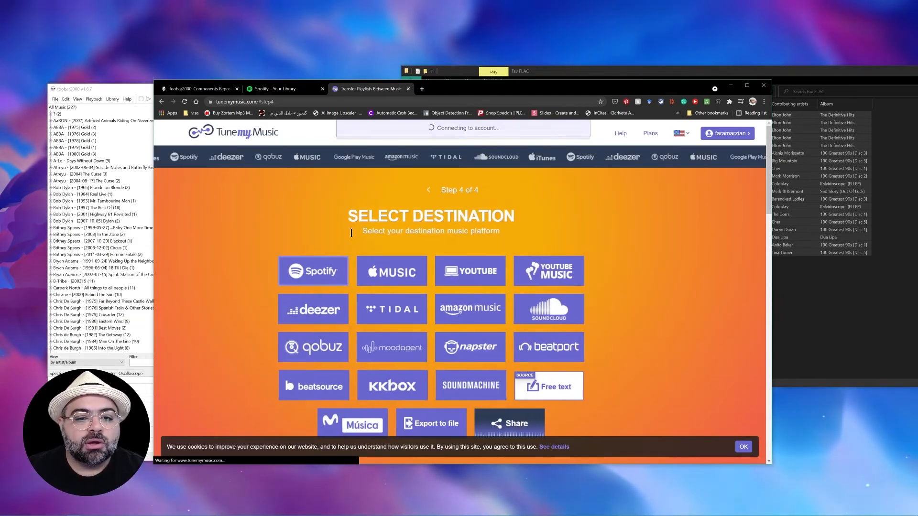
pyautogui.click(314, 271)
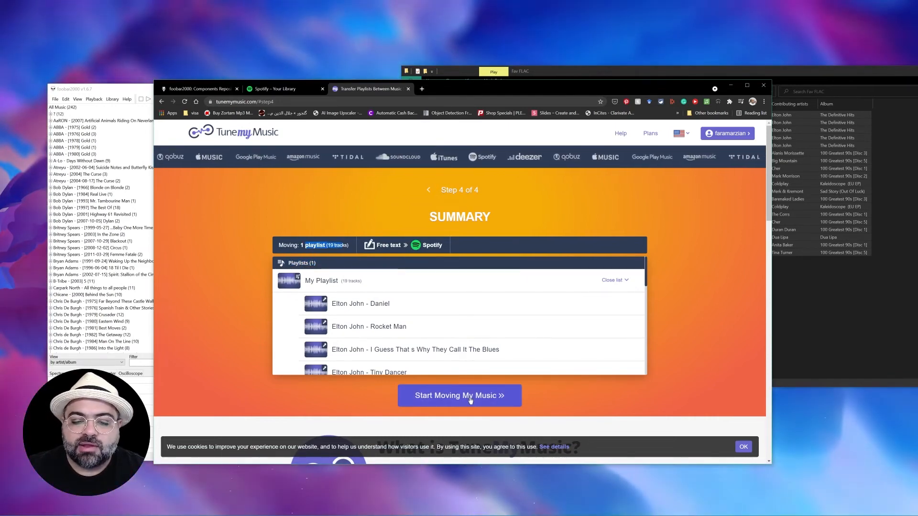
pyautogui.click(458, 395)
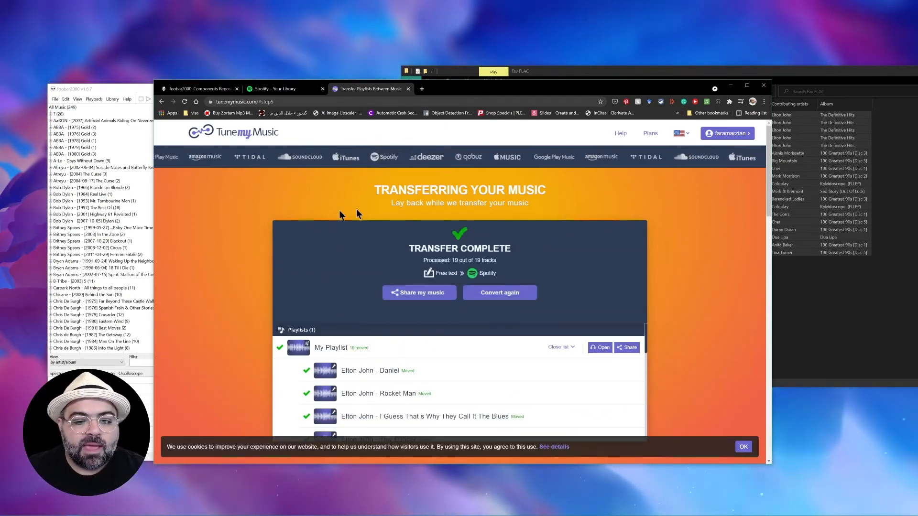
pyautogui.click(283, 88)
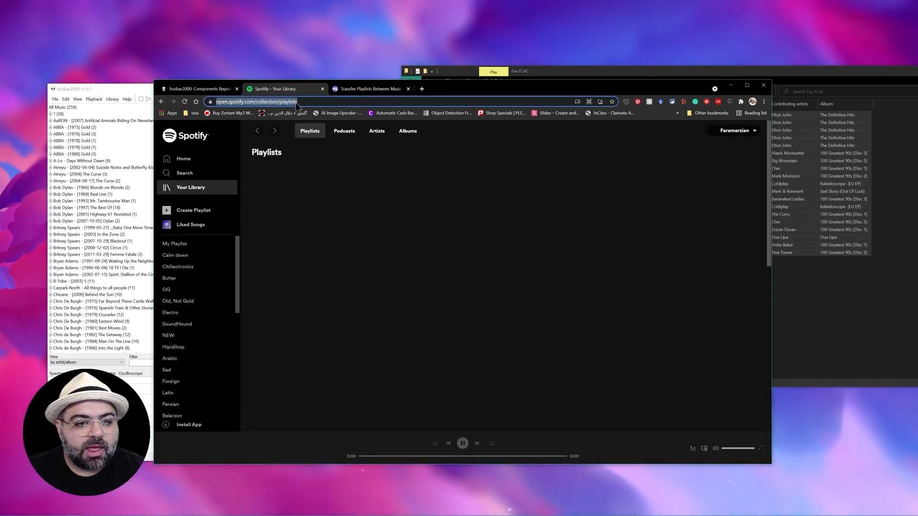
# - Open the transferred 'My Playlist' and scroll its 19-song track list
pyautogui.click(173, 243)
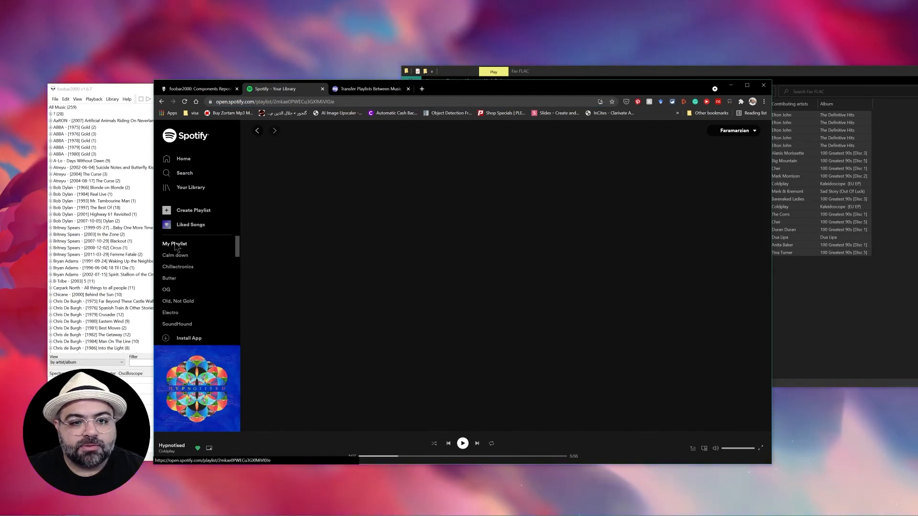
pyautogui.click(174, 244)
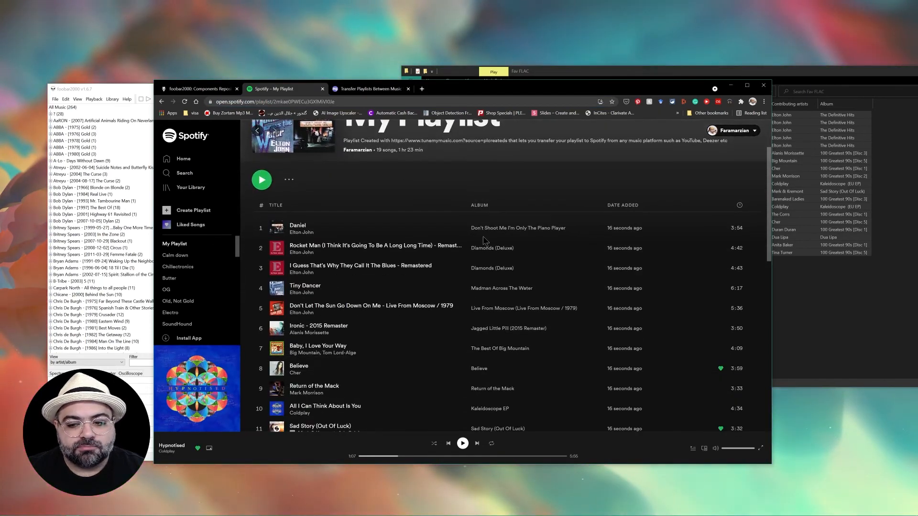
pyautogui.scroll(-3)
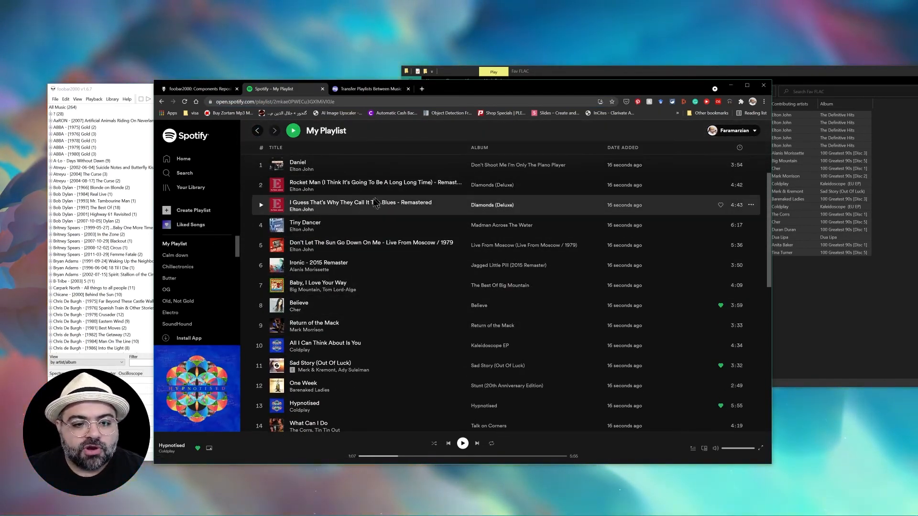
pyautogui.scroll(-3)
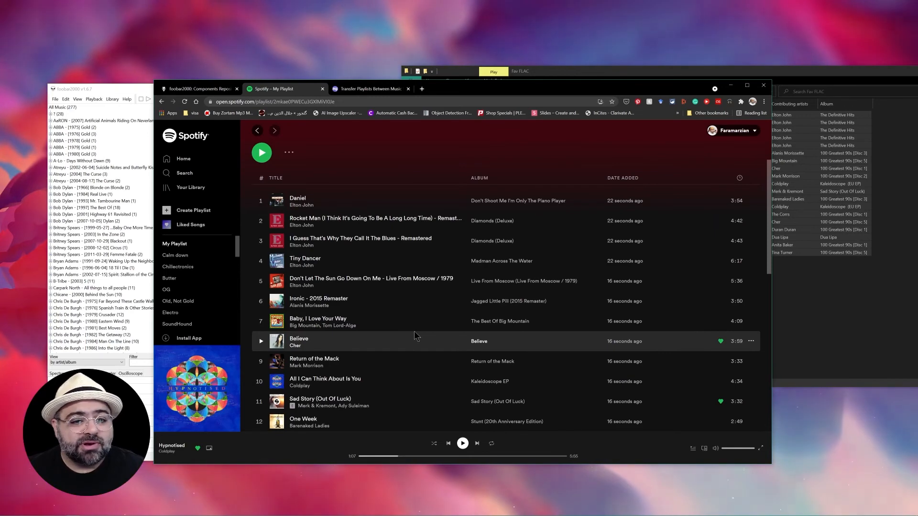
pyautogui.moveTo(413, 322)
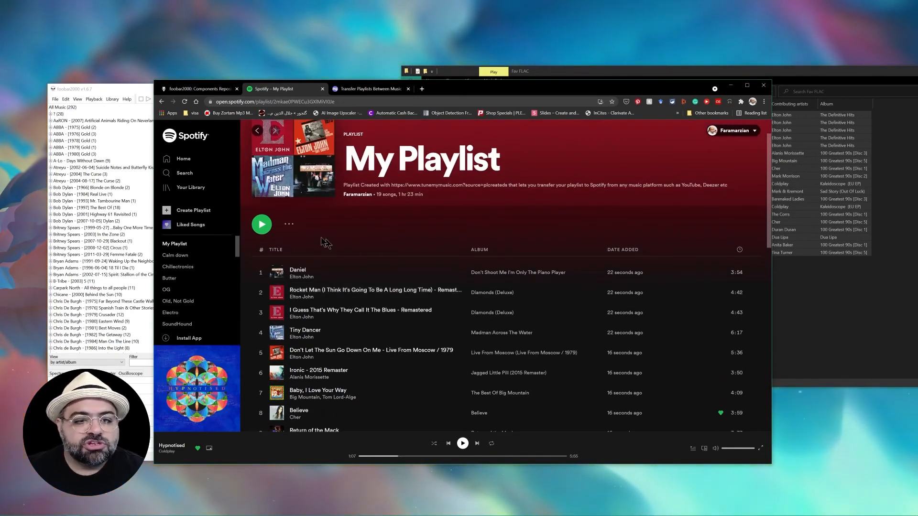
# - Peek at the playlist's more-options menu, dismiss it, and browse from Daniel down to Goldeneye
pyautogui.click(287, 224)
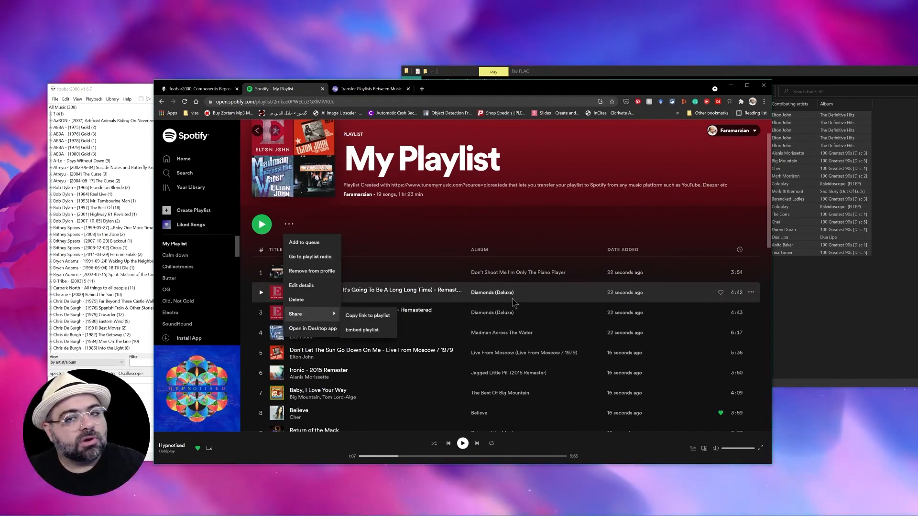
pyautogui.click(452, 228)
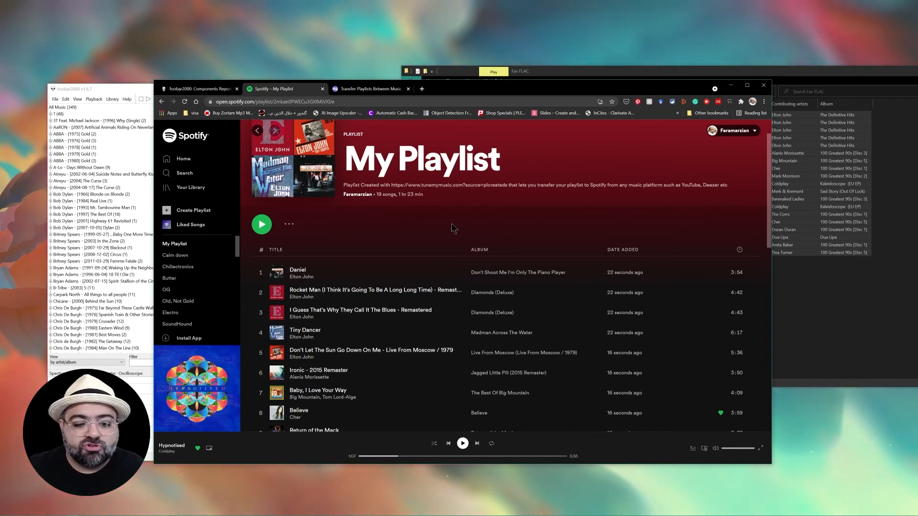
pyautogui.moveTo(428, 272)
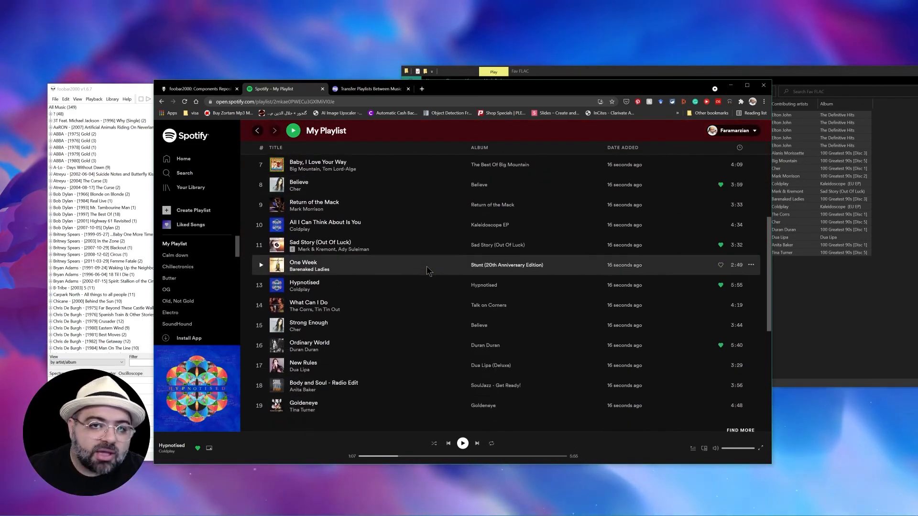
pyautogui.scroll(-3)
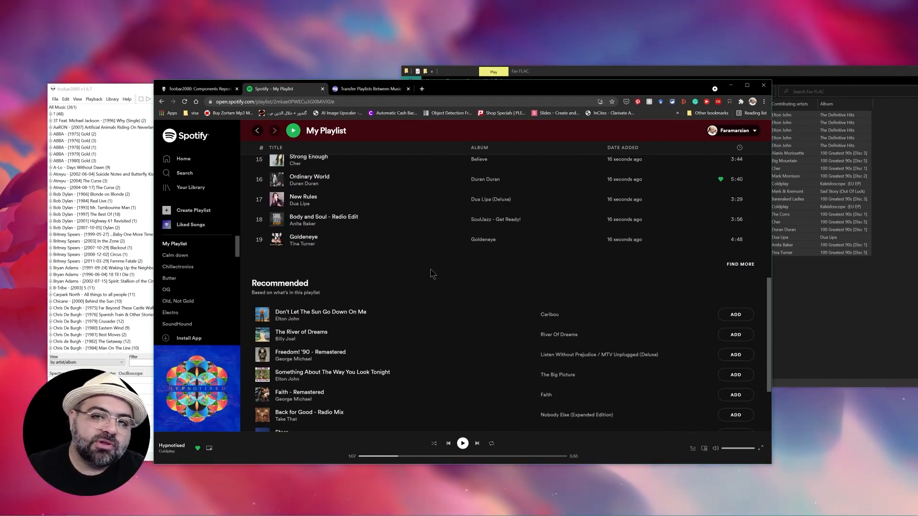
pyautogui.scroll(3)
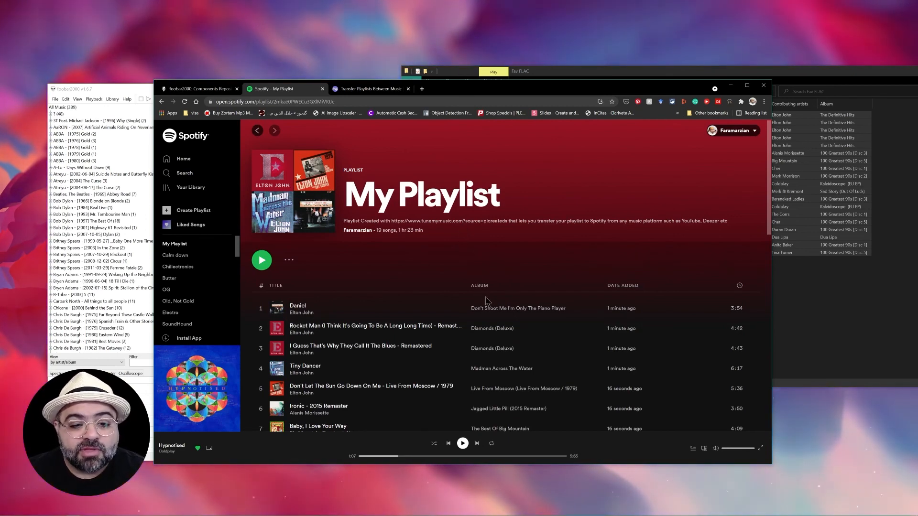
pyautogui.scroll(-3)
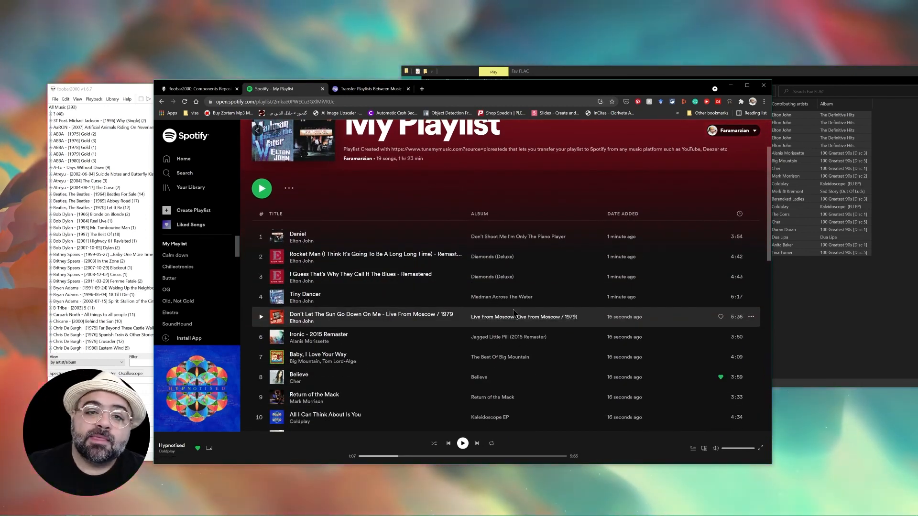
pyautogui.scroll(-3)
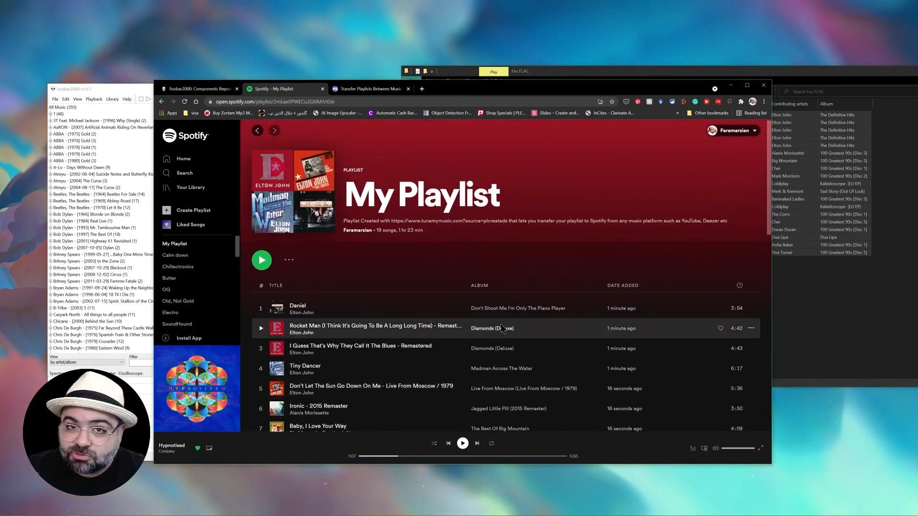